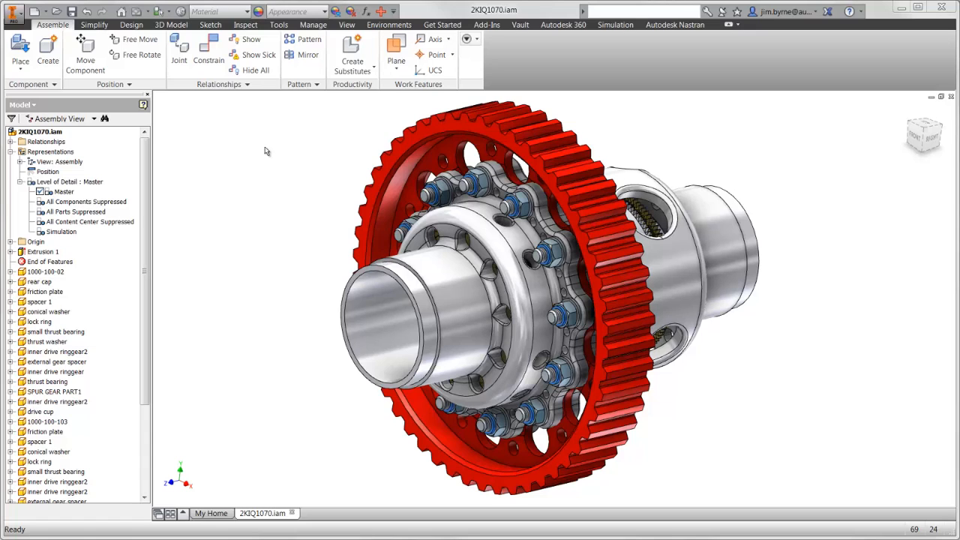
Activate the Simulation level of detail so bearings, washers and small parts are suppressed.
click(60, 230)
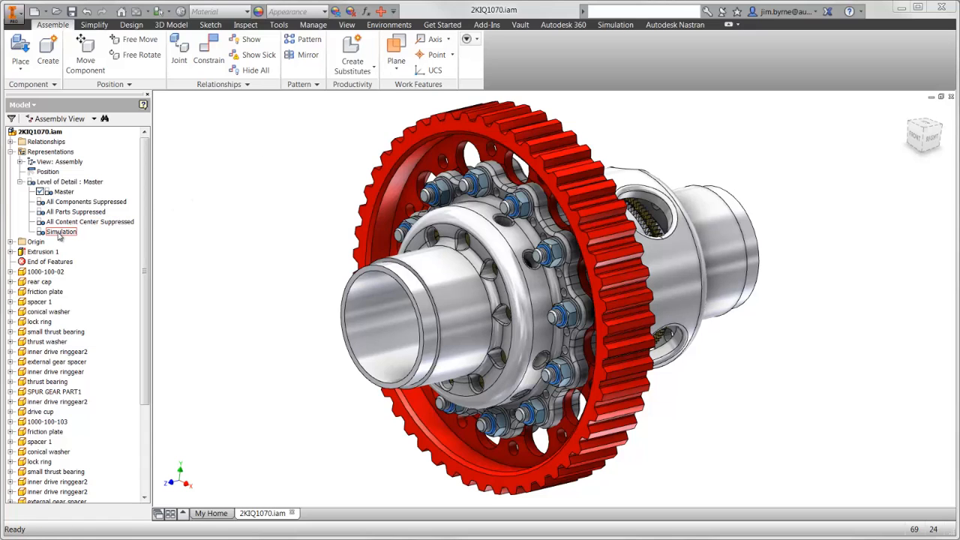
double_click(63, 231)
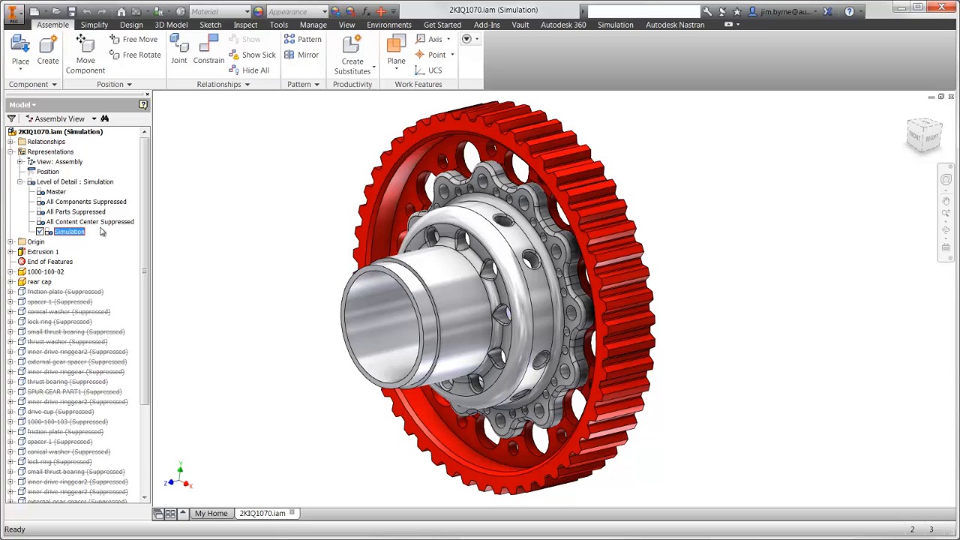
click(675, 24)
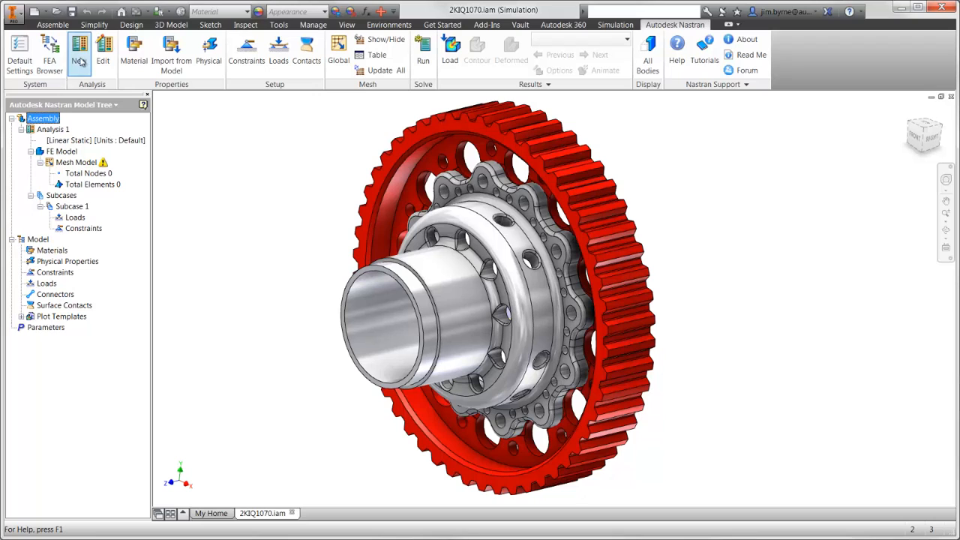
Name the analysis Bolts and add Force to its output sets alongside stresses.
click(76, 42)
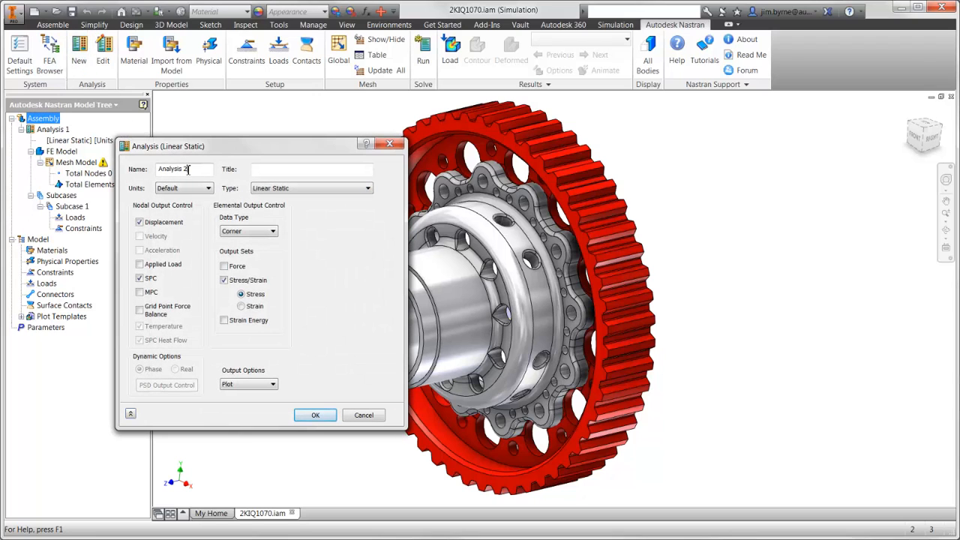
text(Bolts)
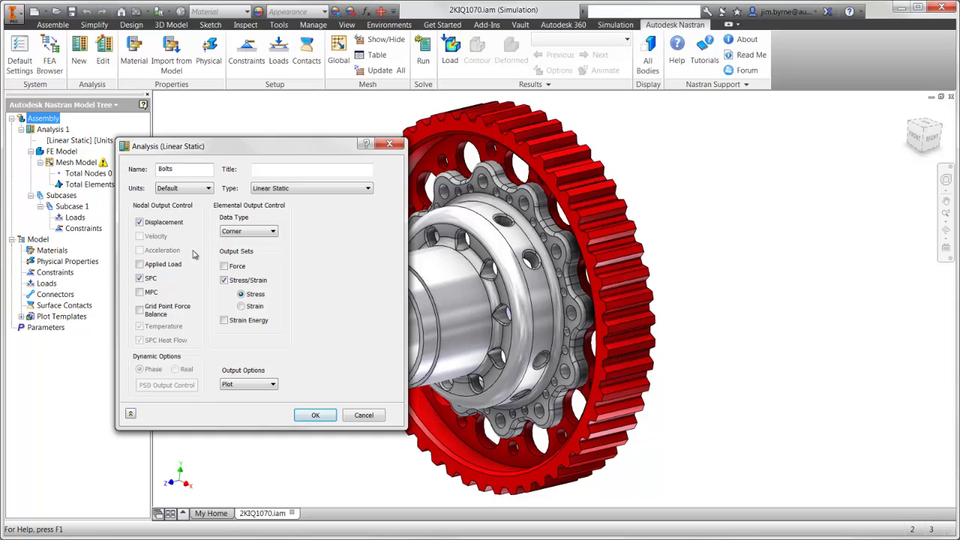
click(224, 267)
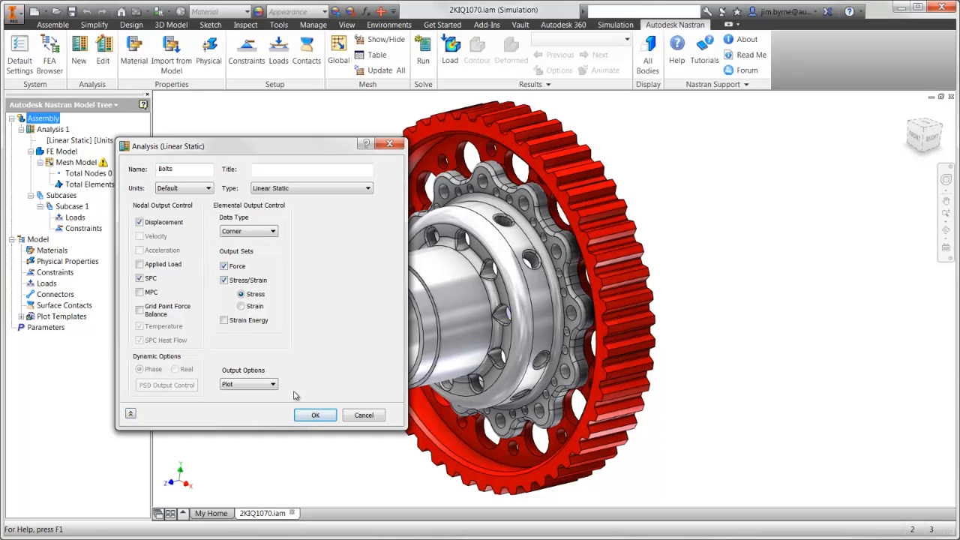
click(315, 414)
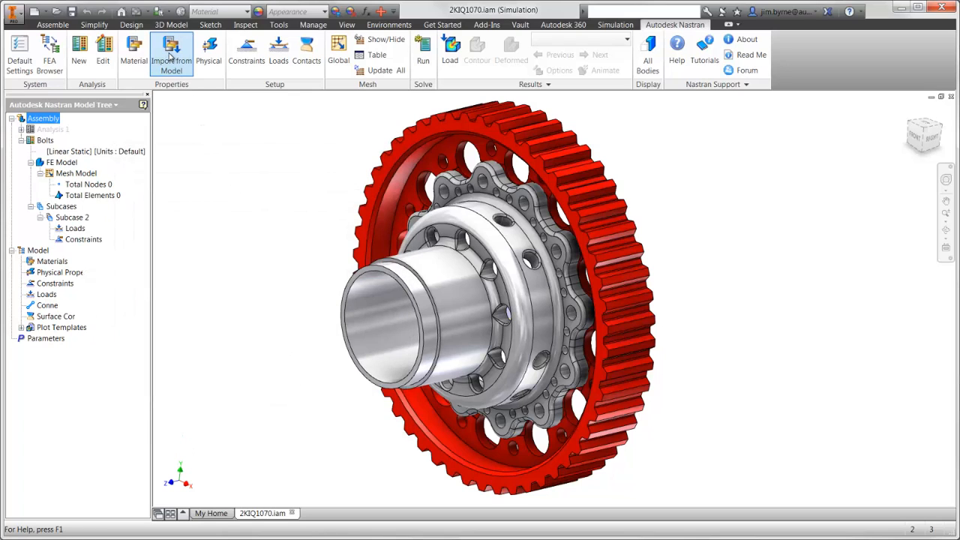
Import the model's steel materials and create two physical properties for the gear and hub.
click(30, 260)
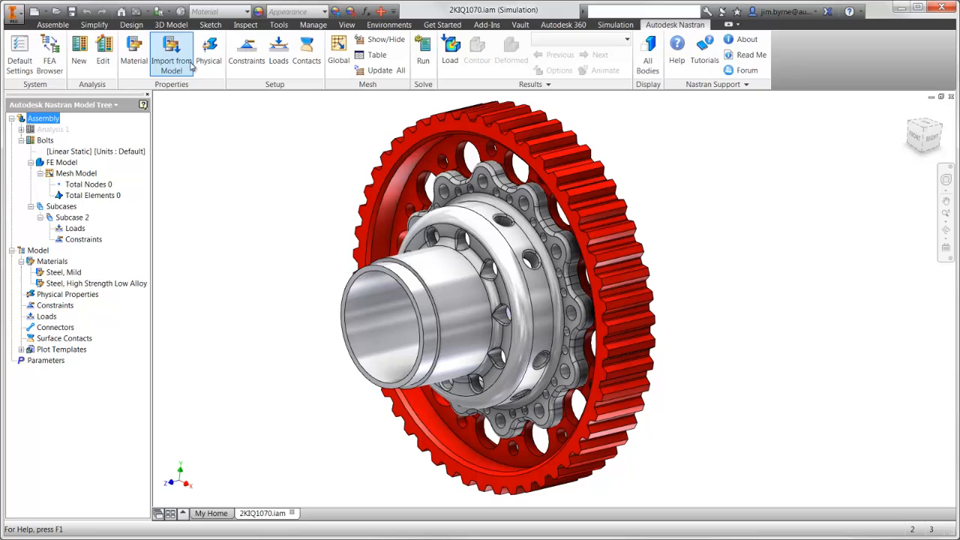
click(208, 53)
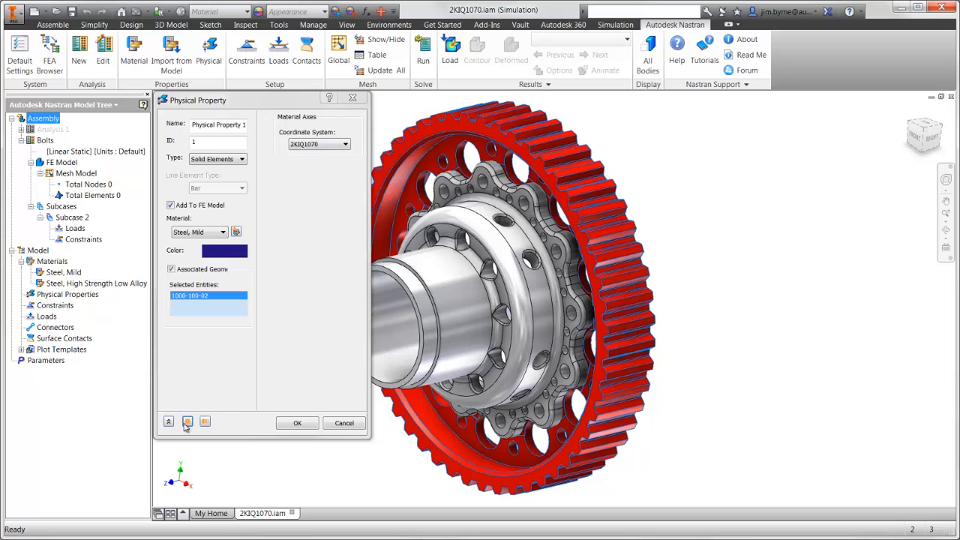
click(186, 421)
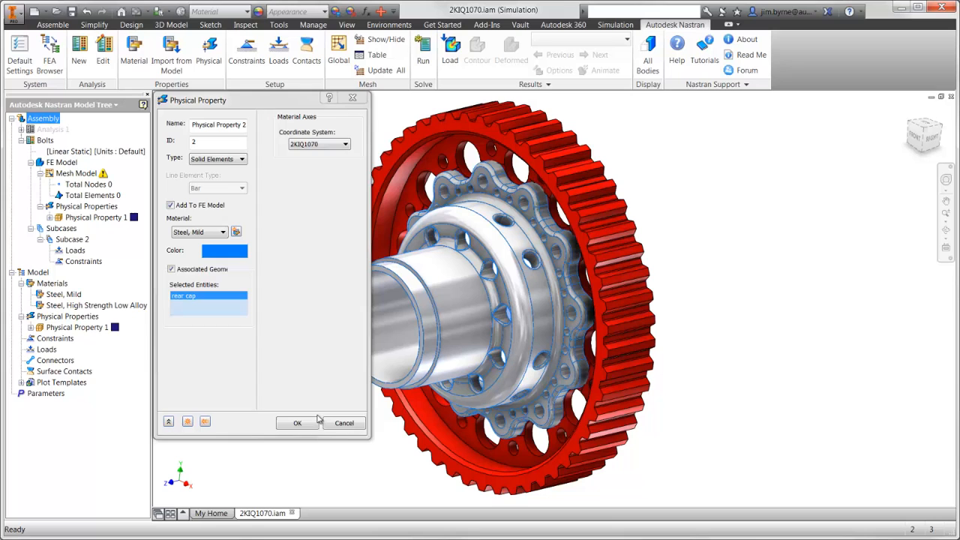
click(297, 422)
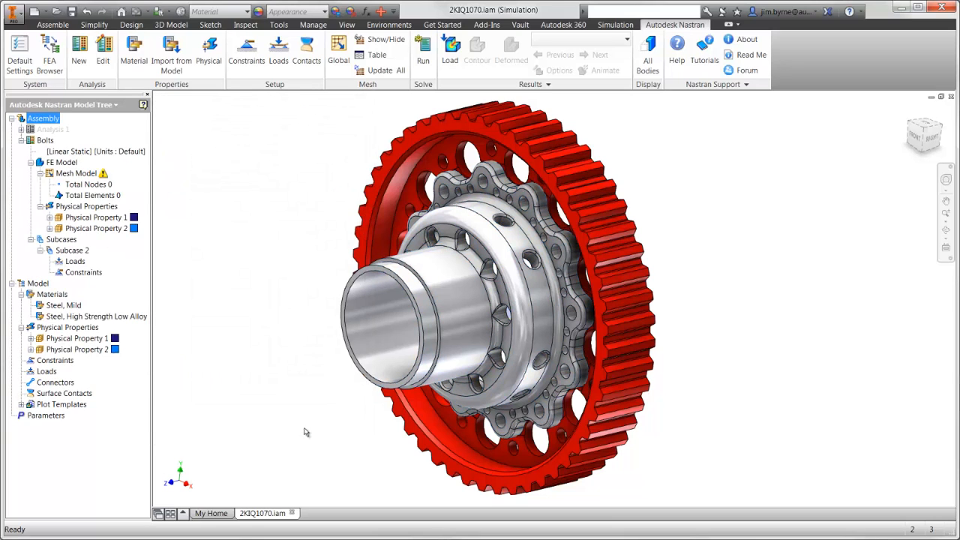
Fix the hub's bore face with Constraint 1.
click(246, 53)
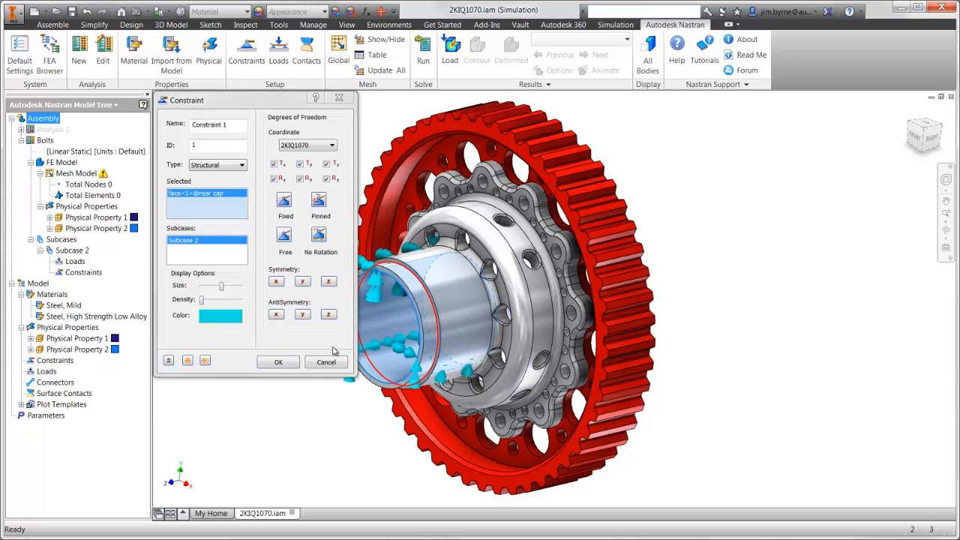
click(278, 361)
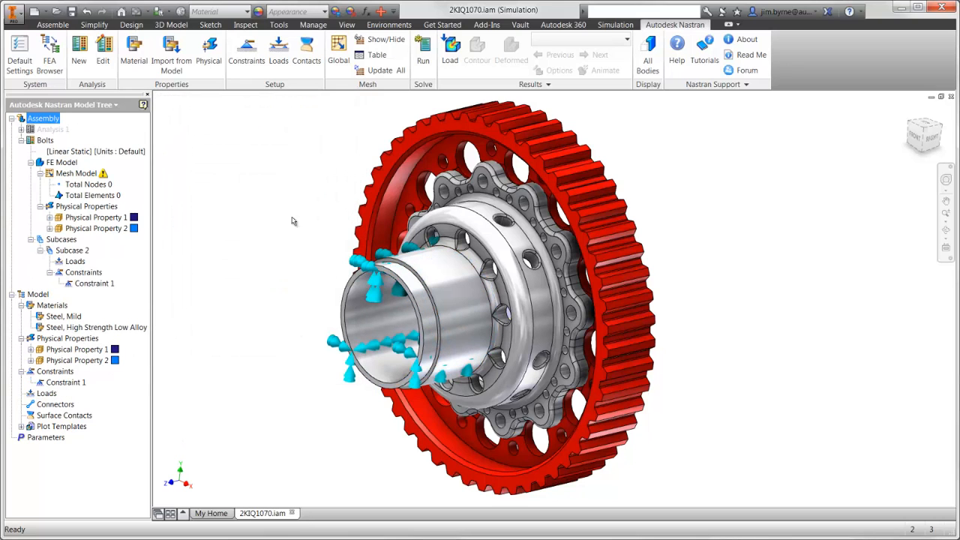
click(277, 48)
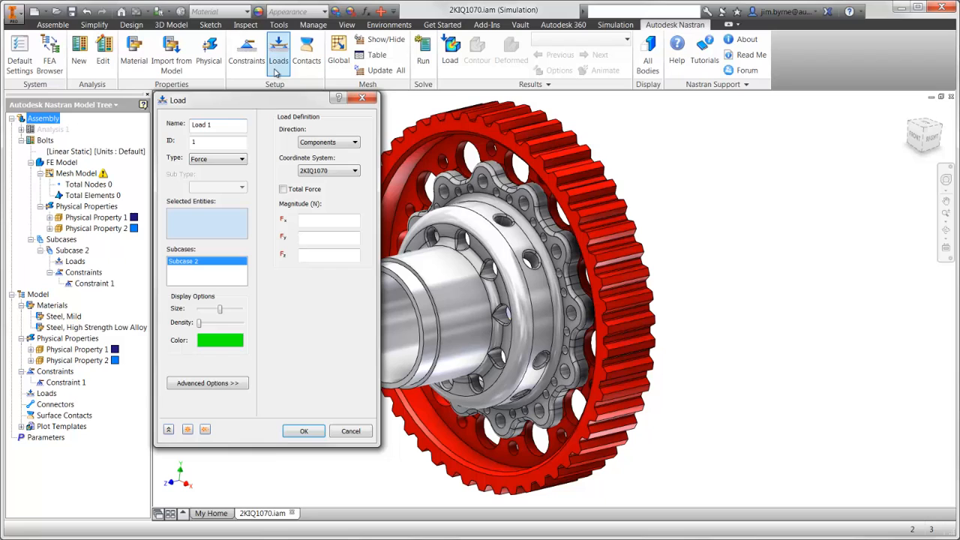
Apply Load 1 as a -10000 N total force normal to two gear tooth faces.
click(240, 159)
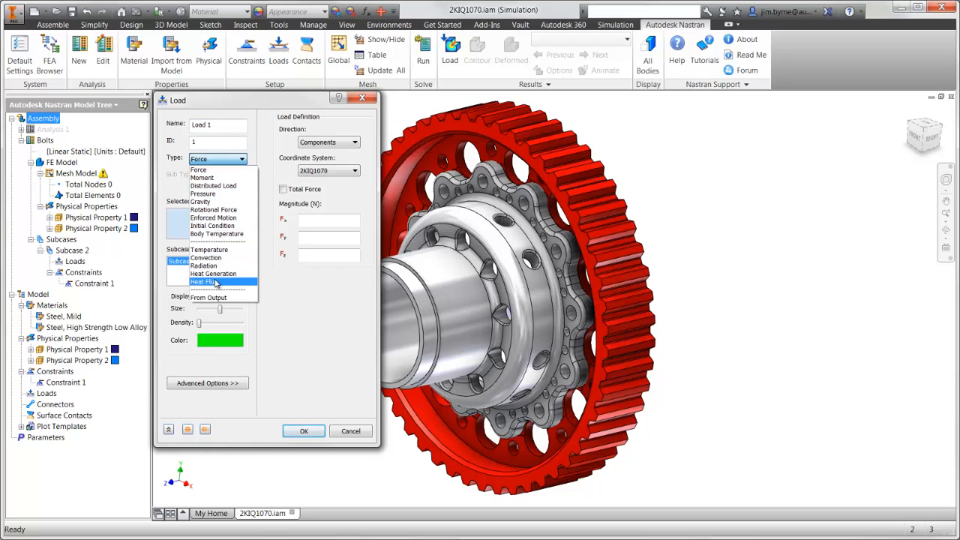
mouse_move(217, 290)
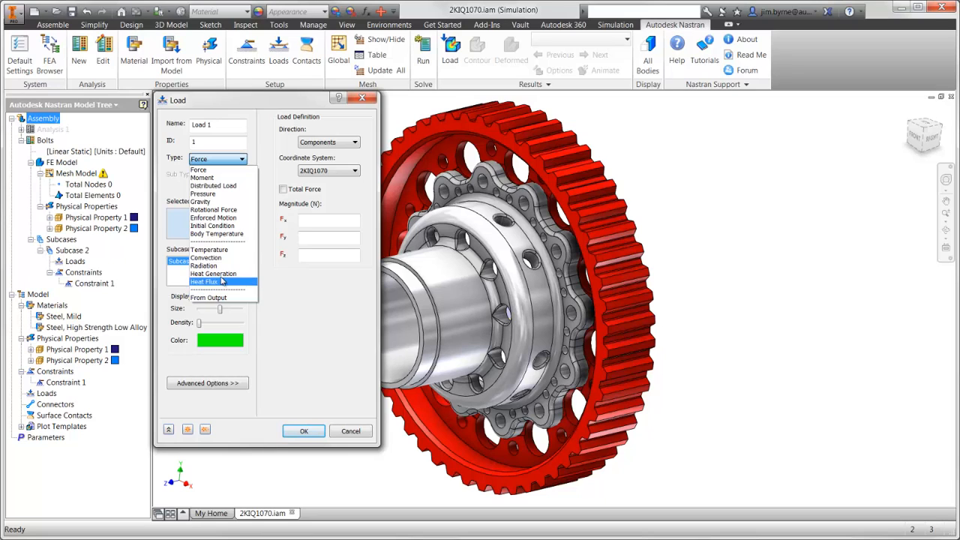
click(213, 159)
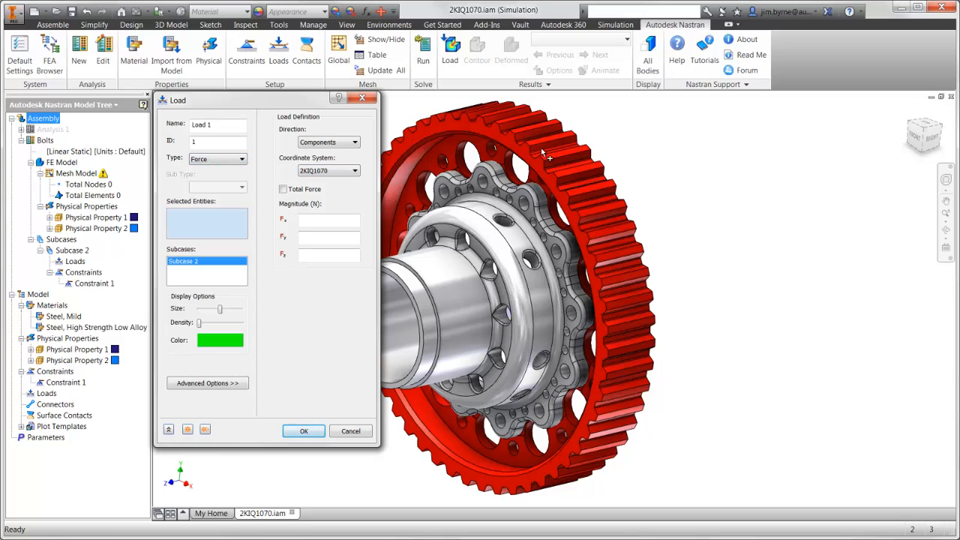
click(558, 158)
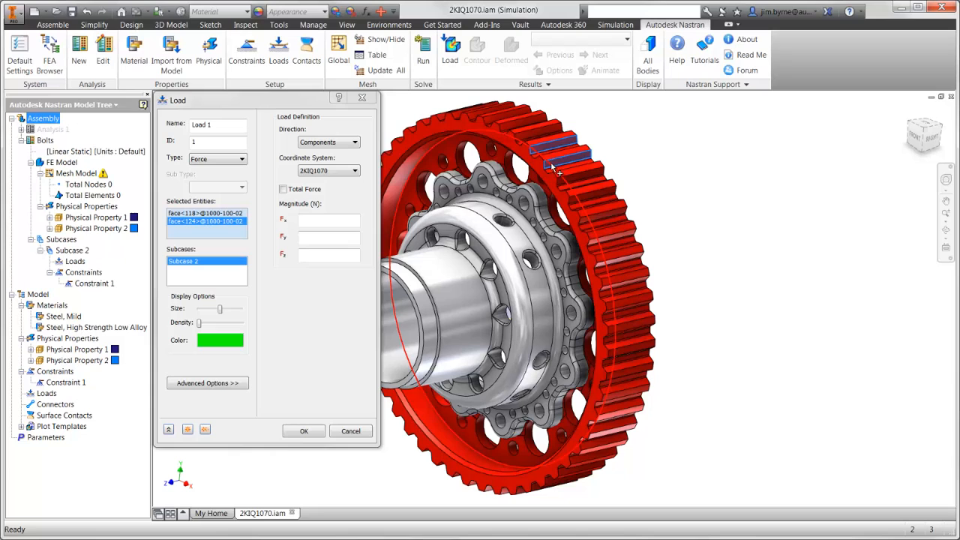
click(327, 141)
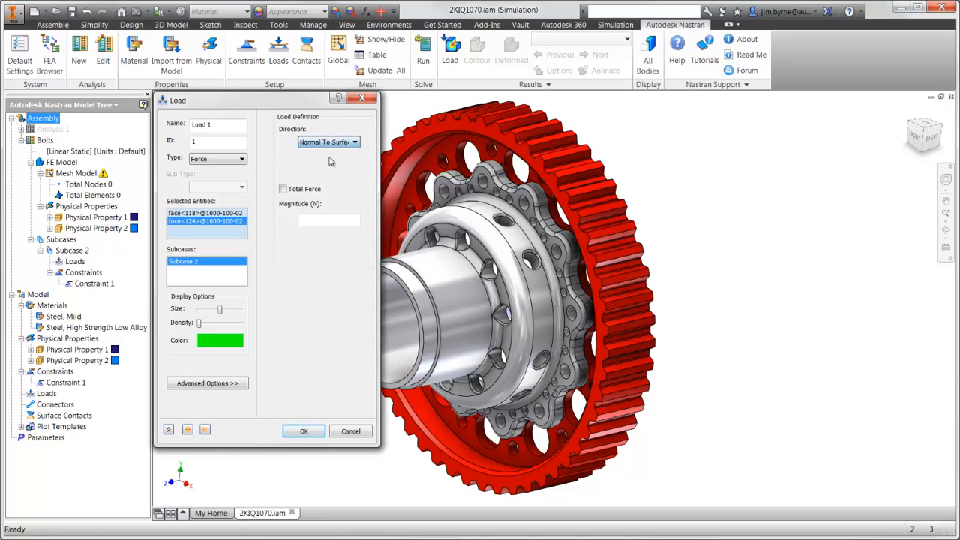
click(282, 189)
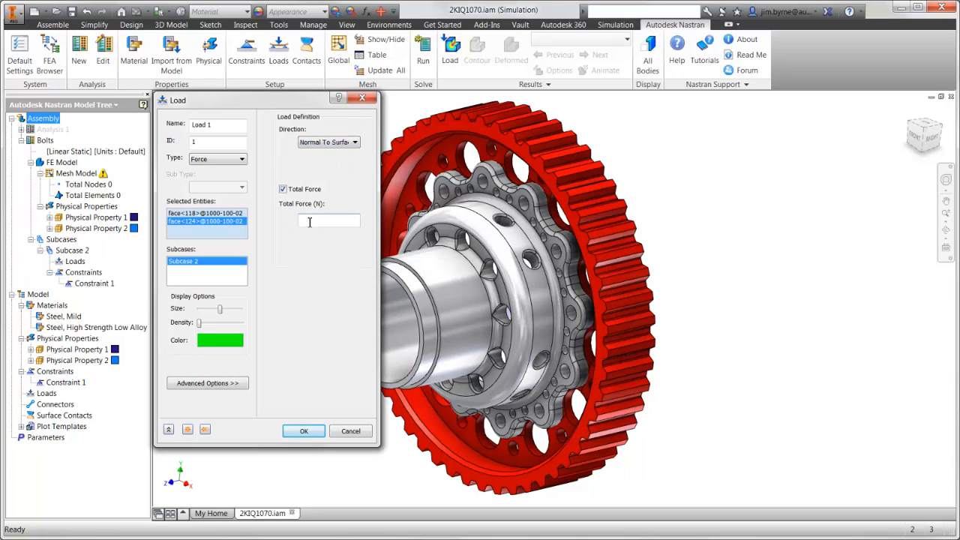
text(-10000)
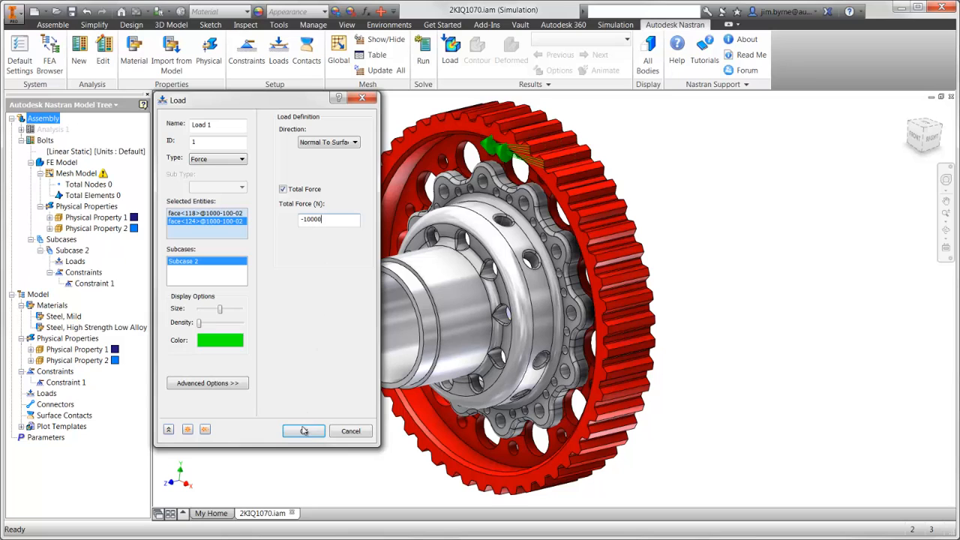
click(303, 430)
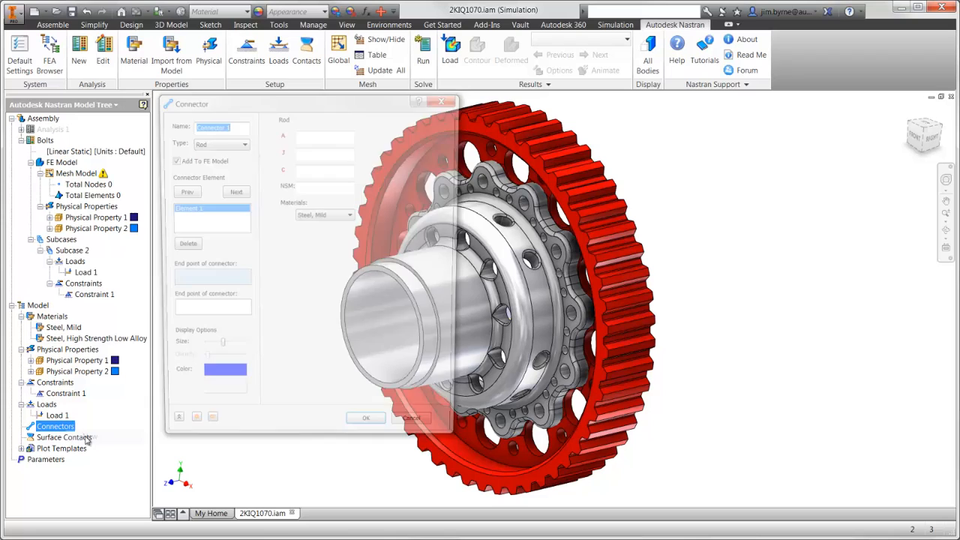
Add mild steel bolt connectors 1–12 through all bolt holes joining the gear to the hub.
click(242, 141)
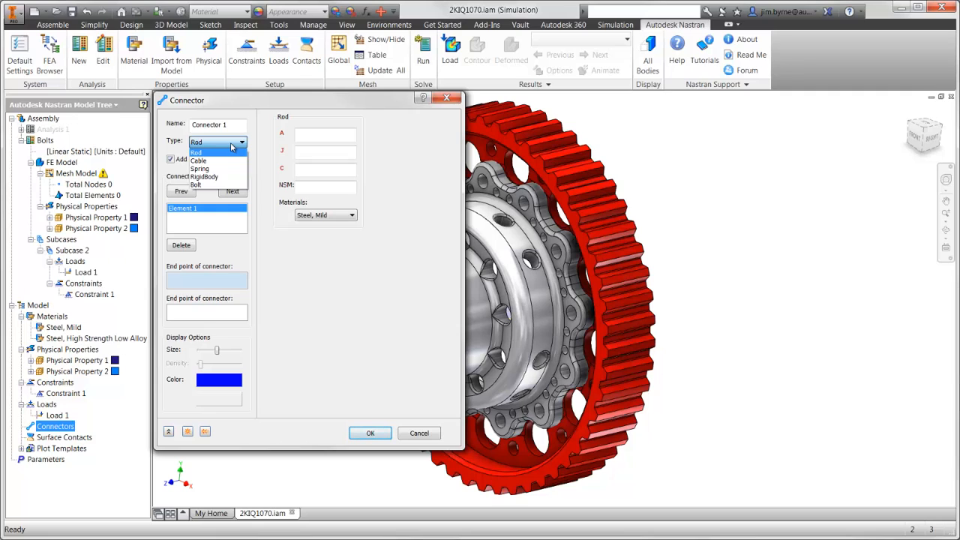
mouse_move(228, 157)
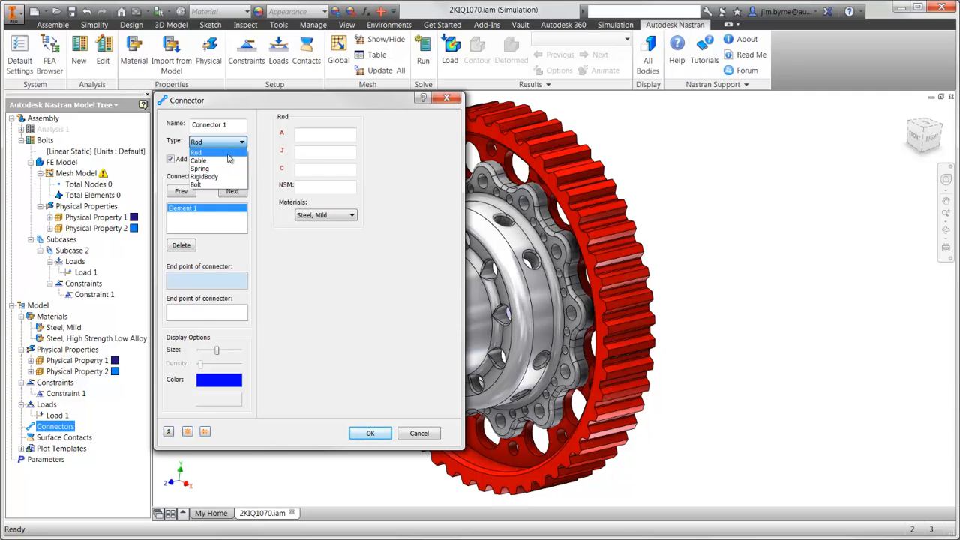
click(197, 185)
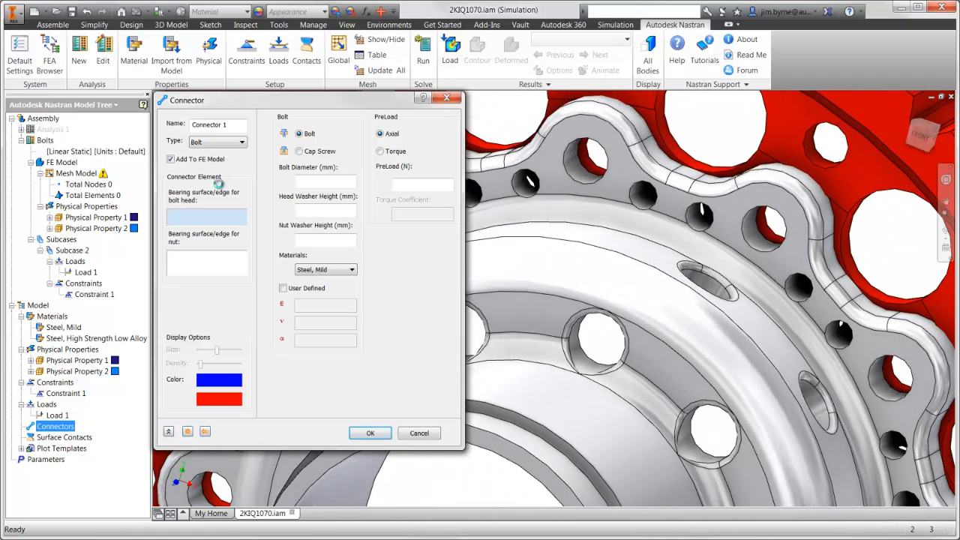
click(587, 168)
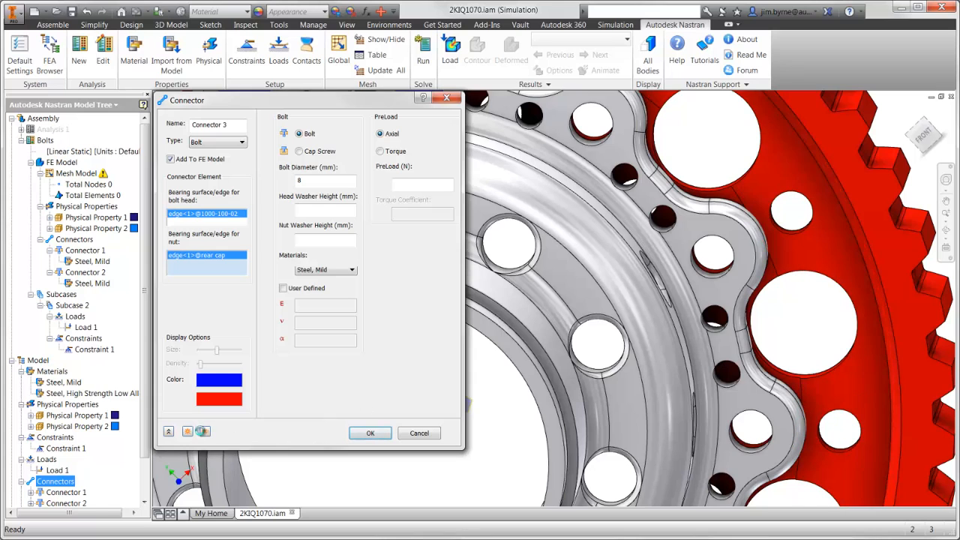
click(587, 123)
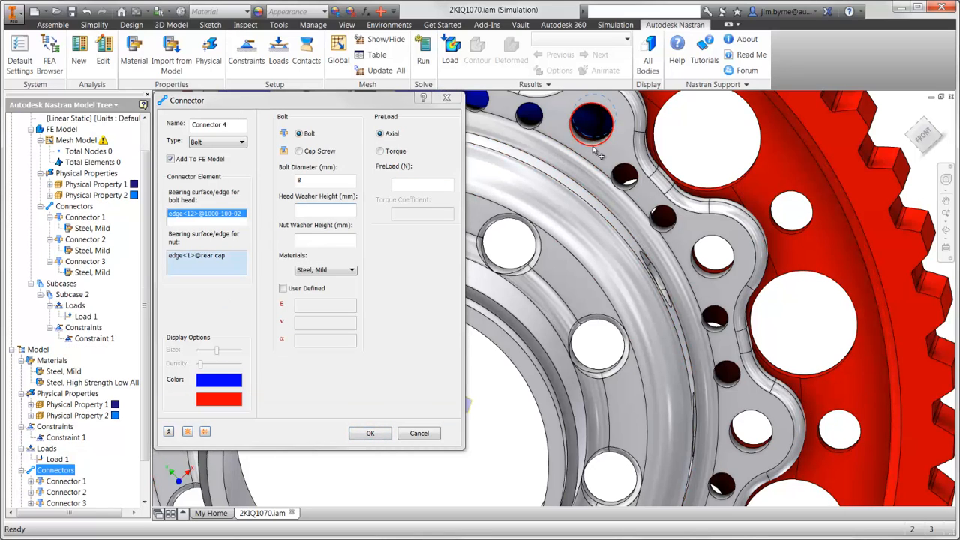
click(370, 431)
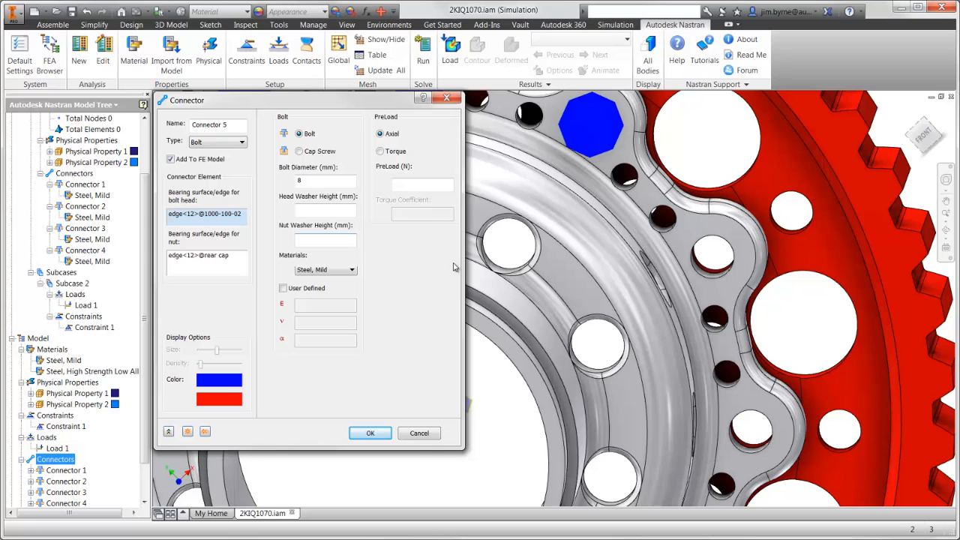
click(204, 432)
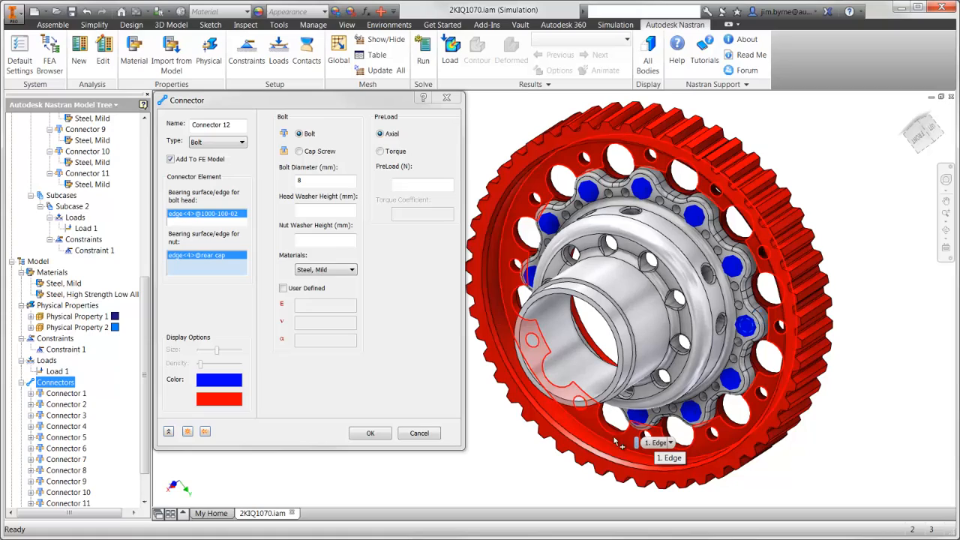
click(369, 432)
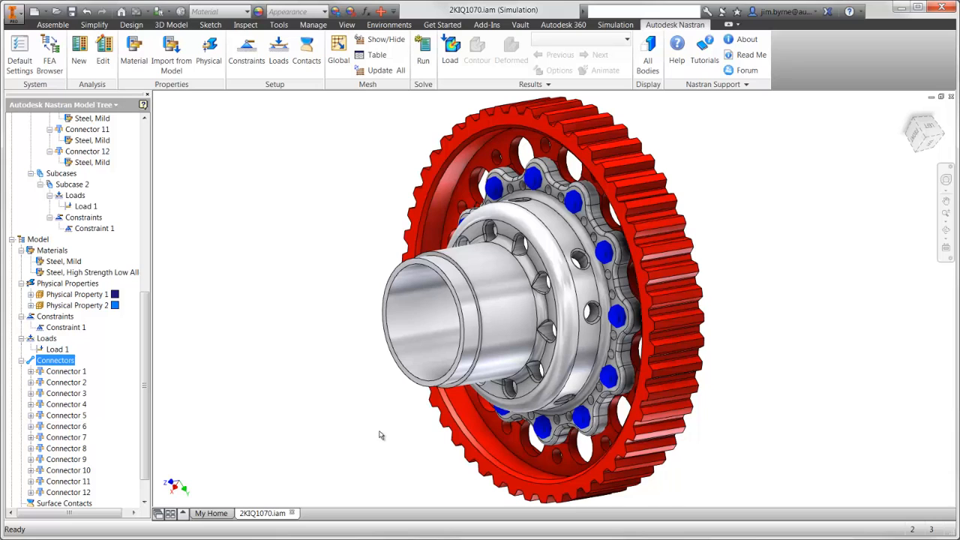
Generate the mesh, run the Bolts analysis and acknowledge the completed solution.
click(338, 48)
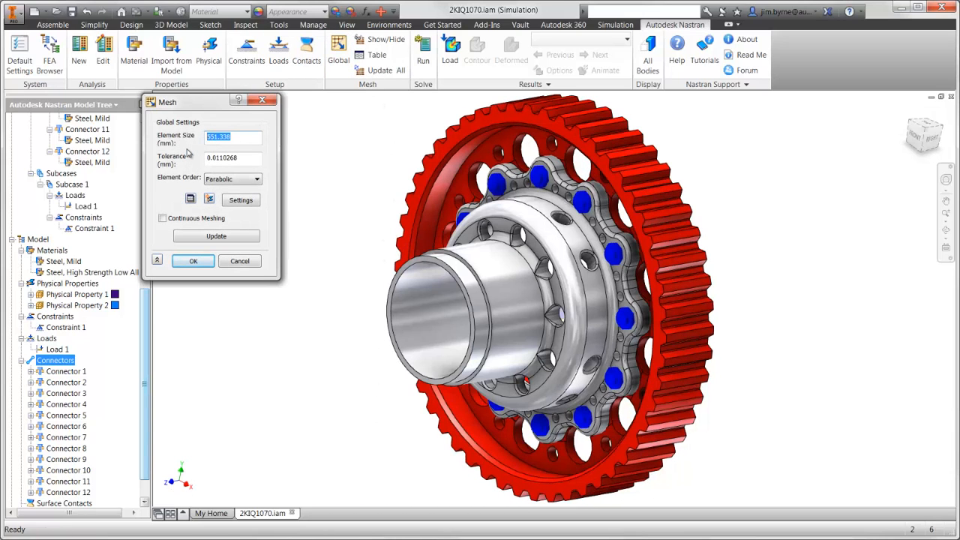
click(192, 261)
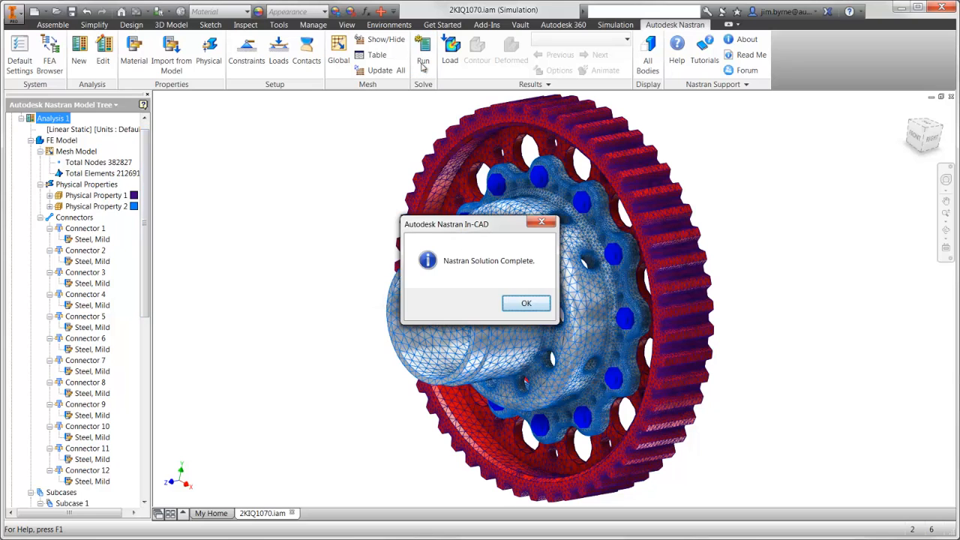
click(527, 303)
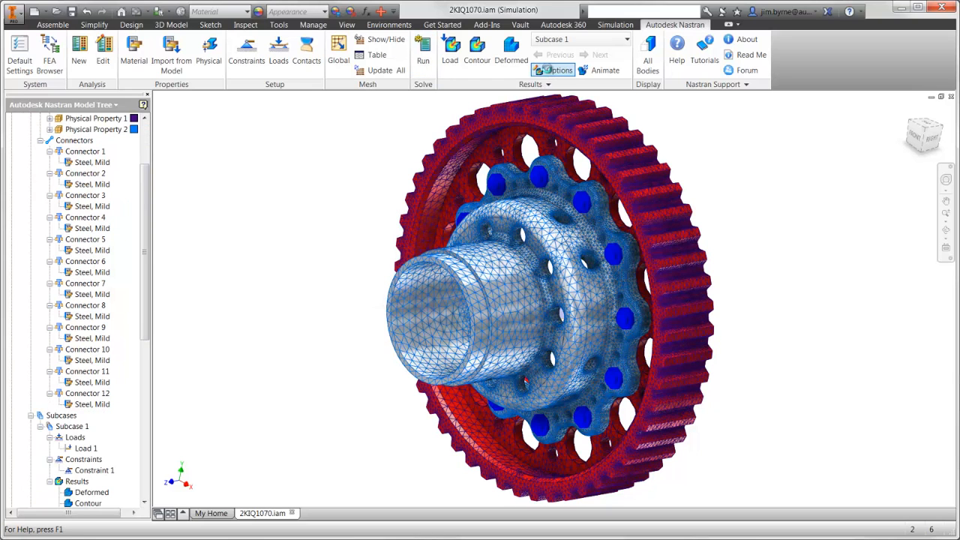
Display SOLID VON MISES stress capped at maximum 250 with all symbols and edges hidden.
click(468, 48)
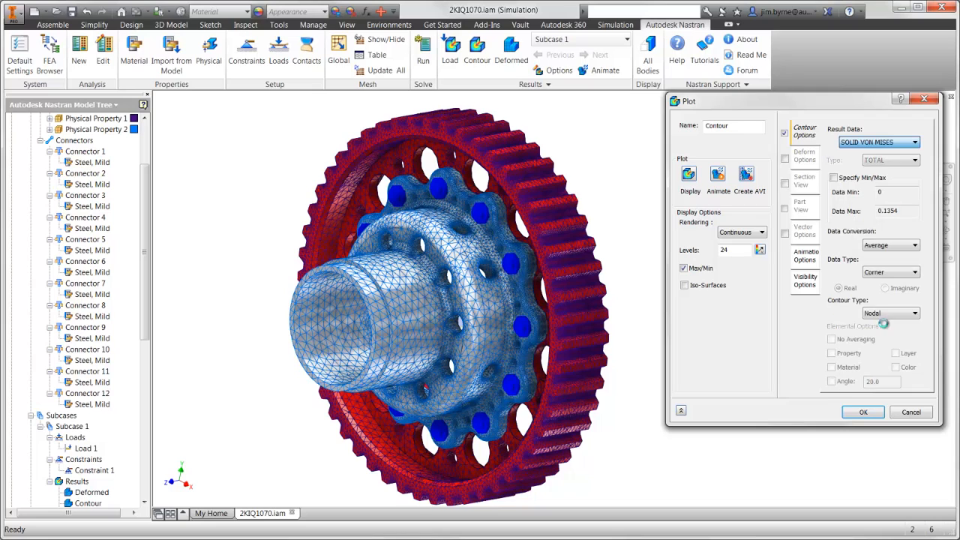
click(832, 177)
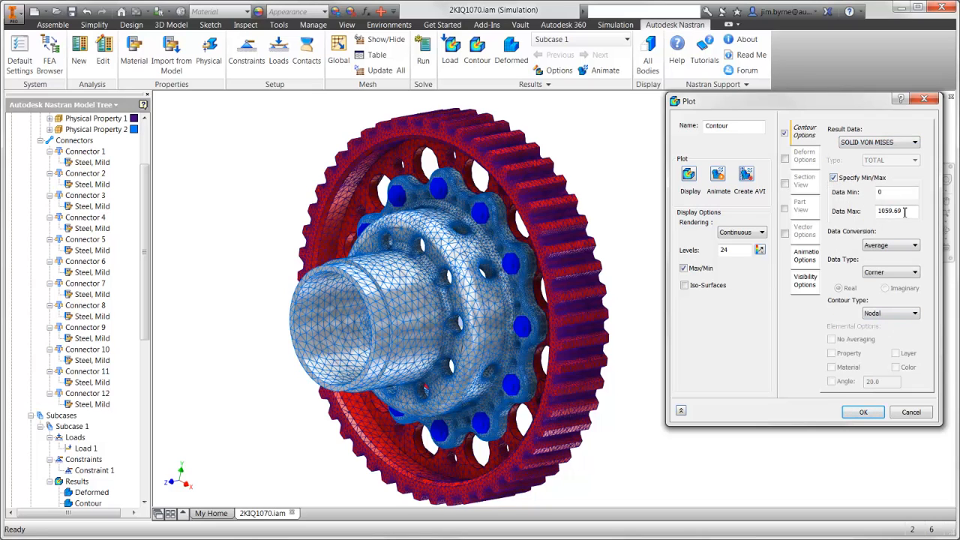
click(803, 282)
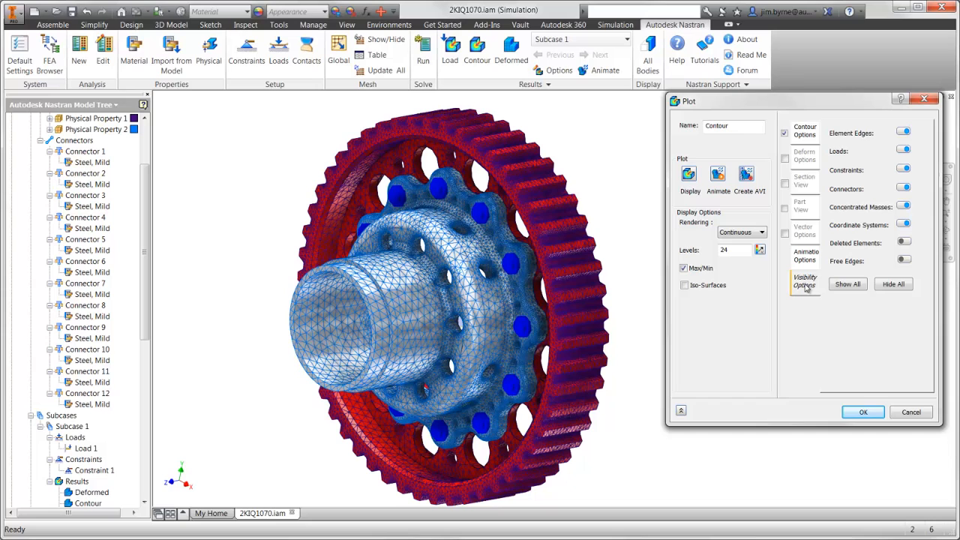
click(897, 285)
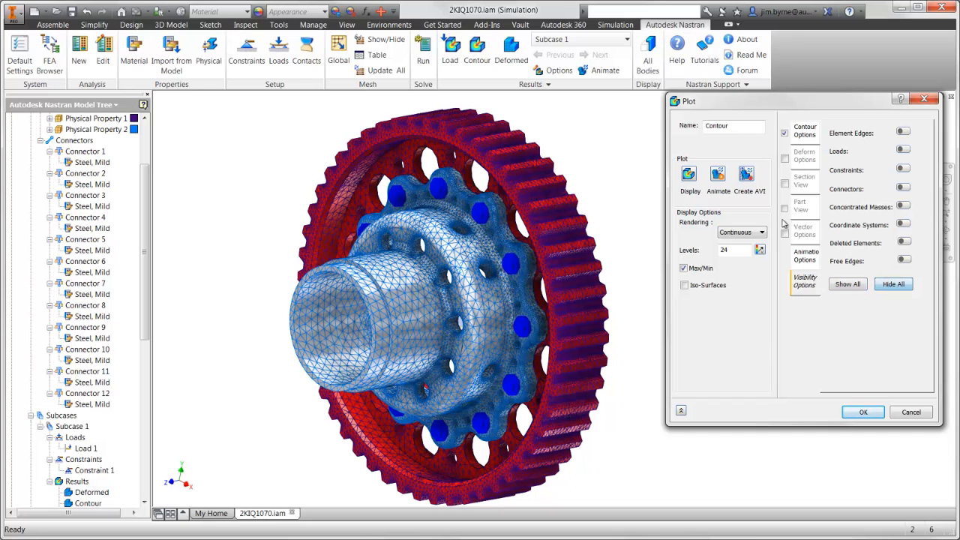
click(690, 177)
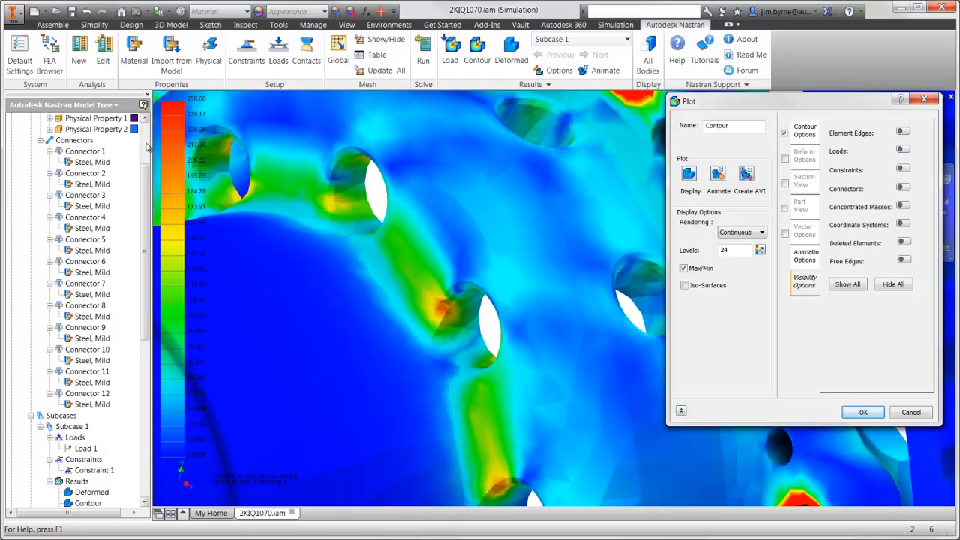
Enable Query Display and probe the stress value at a bolt-hole hot spot.
right_click(90, 174)
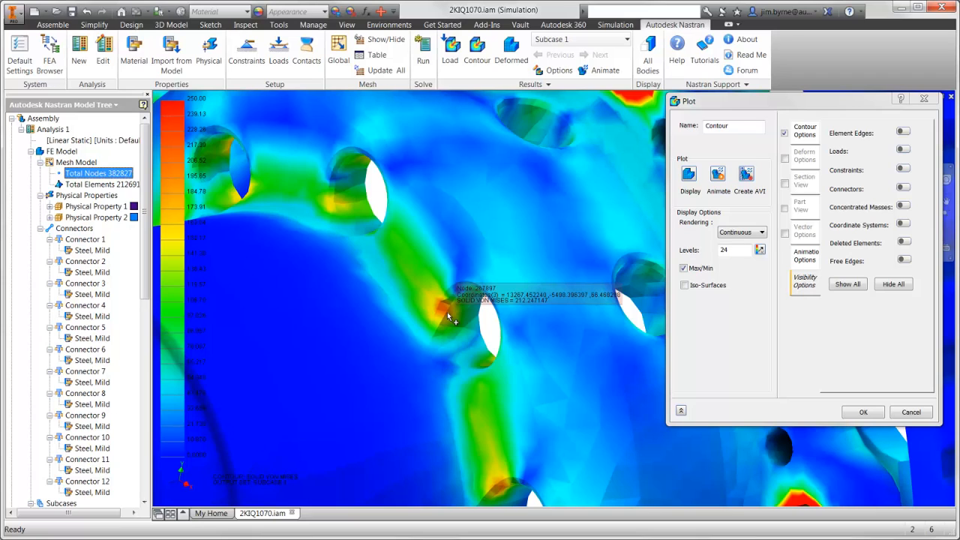
right_click(97, 174)
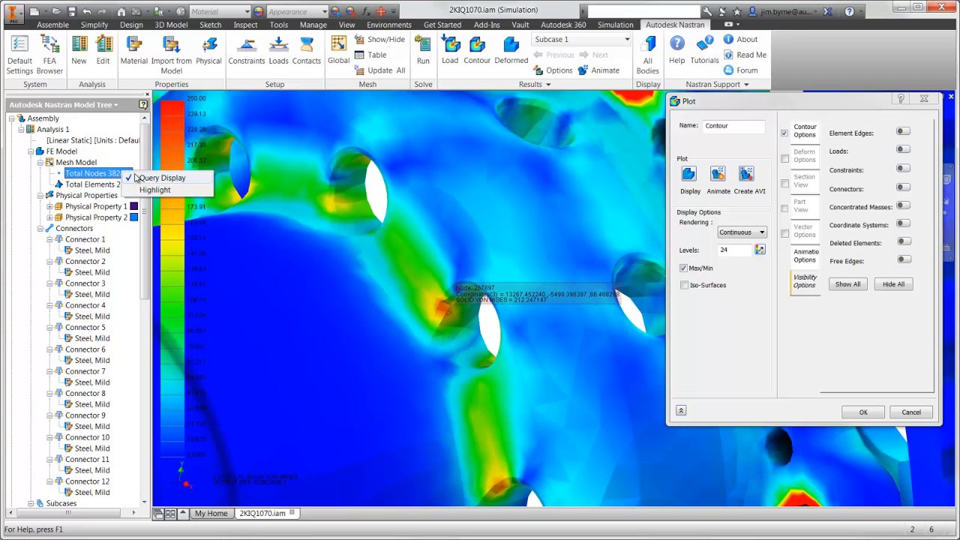
click(804, 156)
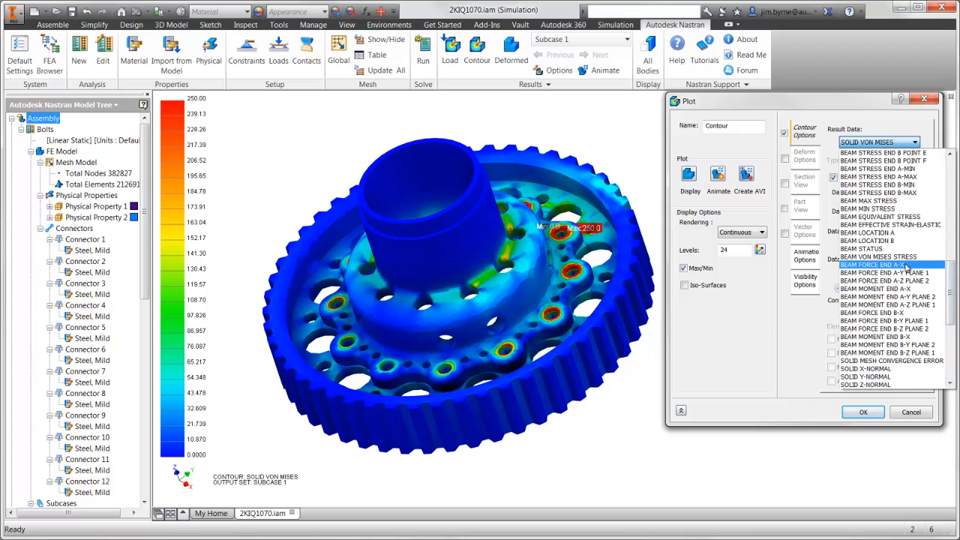
Plot BEAM FORCE END A-X axial force, then a BEAM FORCE END A-Z plane shear result.
click(875, 266)
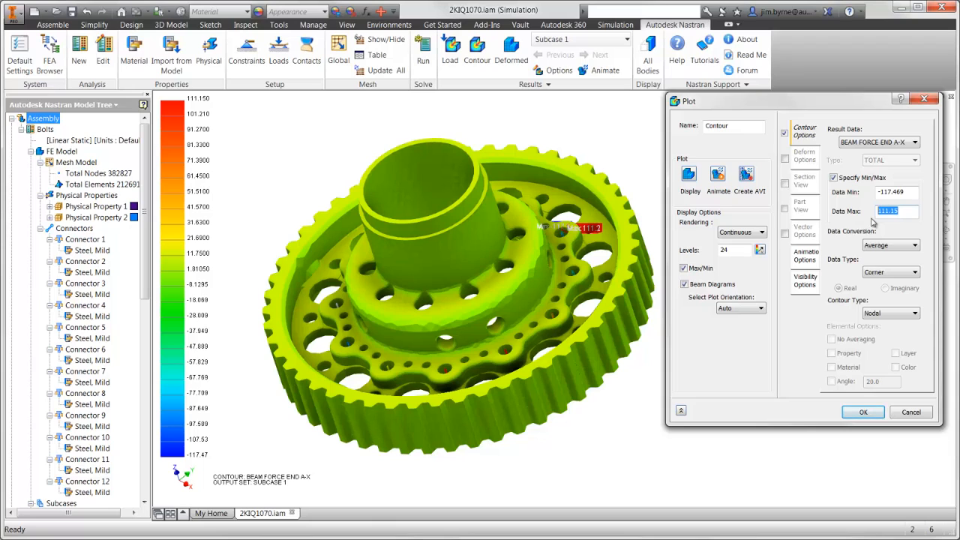
click(924, 141)
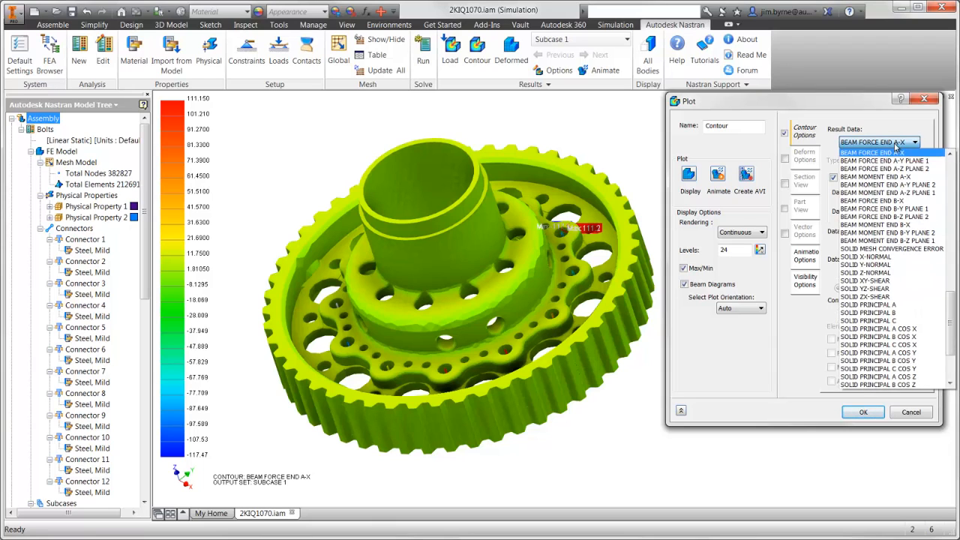
click(876, 163)
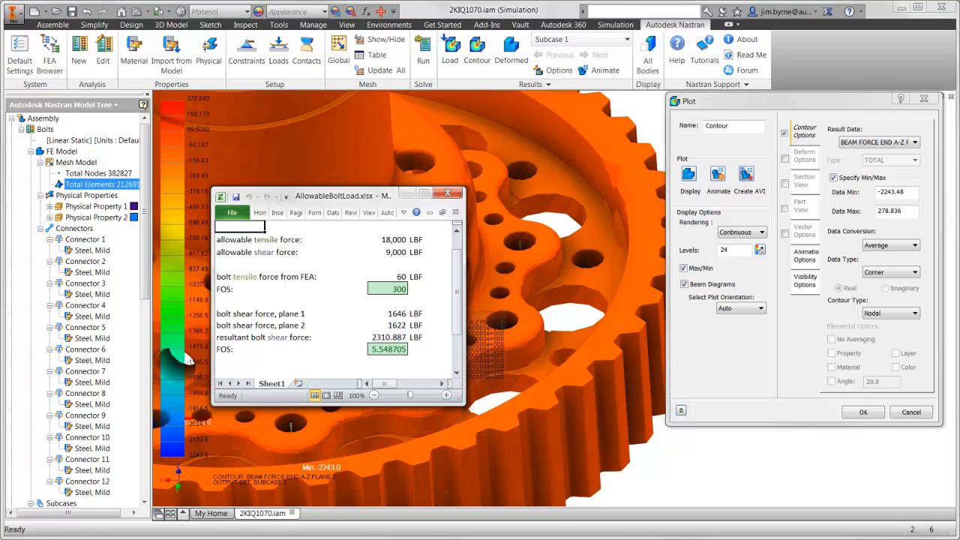
Enter 111 LBF tensile and 1153, 1080 LBF shear forces, recalculating both bolt safety factors.
click(387, 276)
text(111)
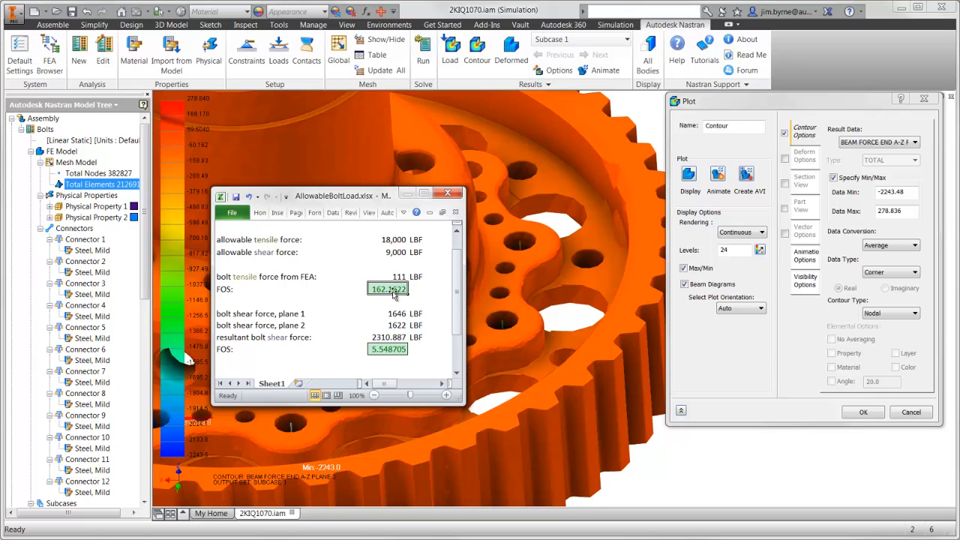
click(387, 313)
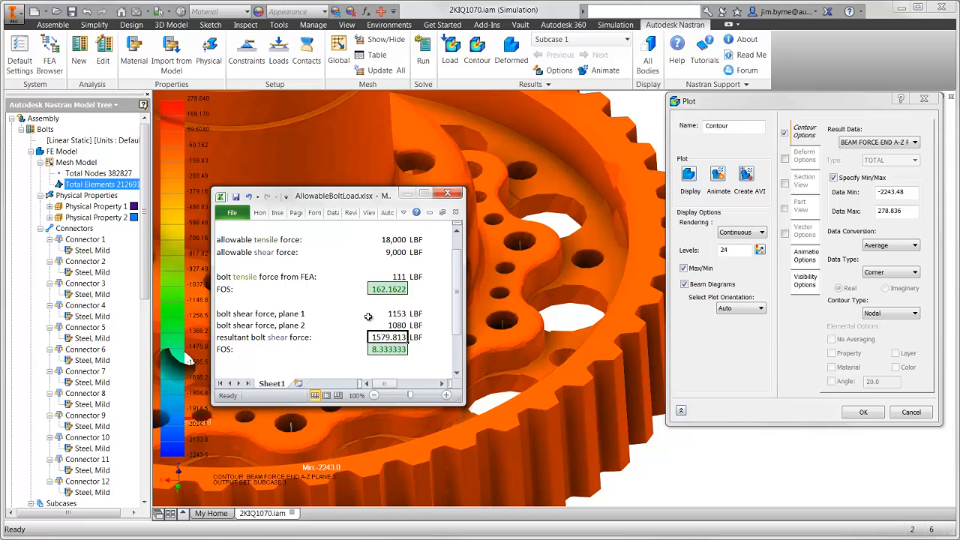
click(904, 141)
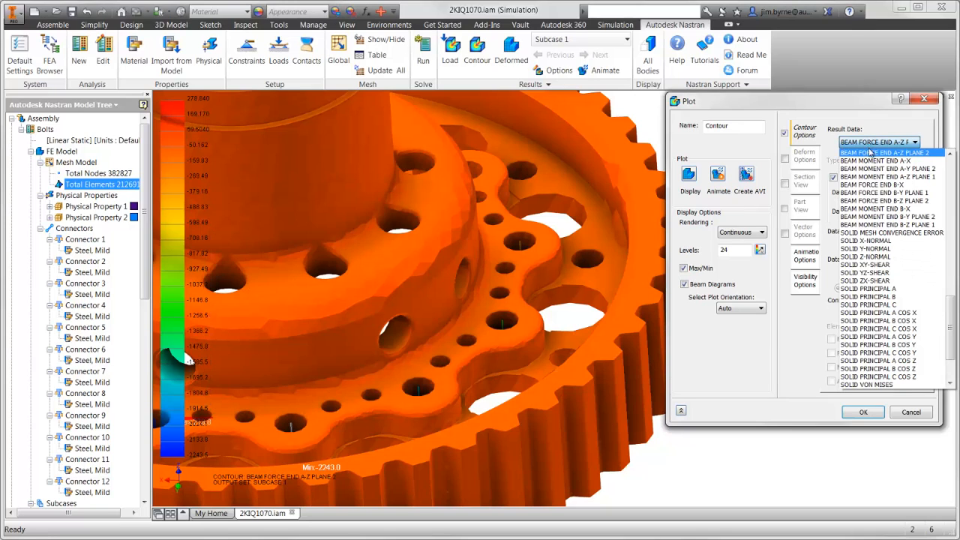
Switch the plot result back to SOLID VON MISES and accept the plot settings.
click(868, 384)
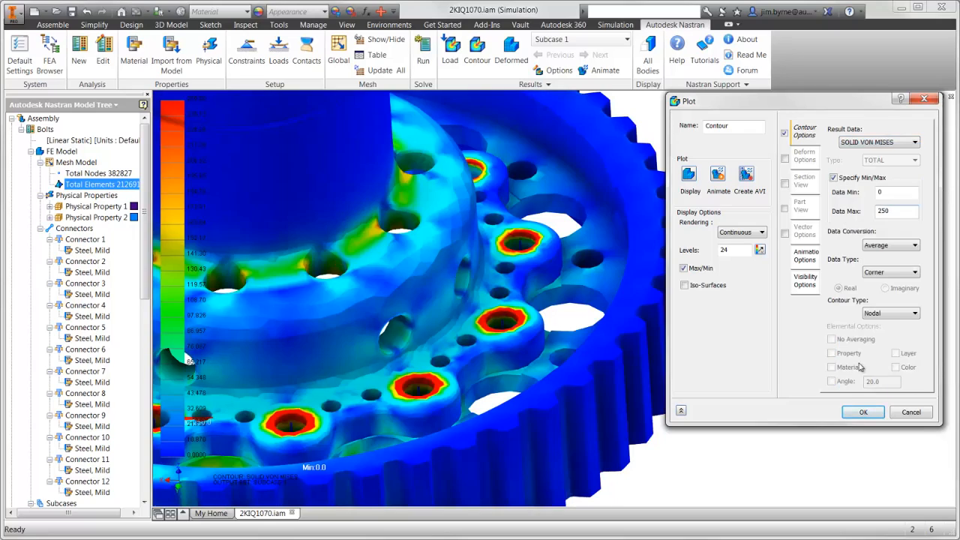
click(869, 410)
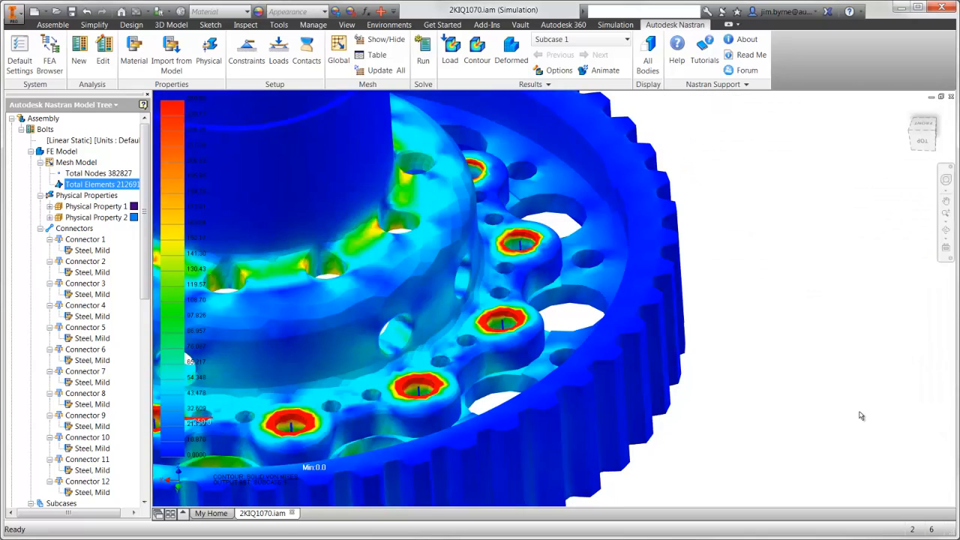